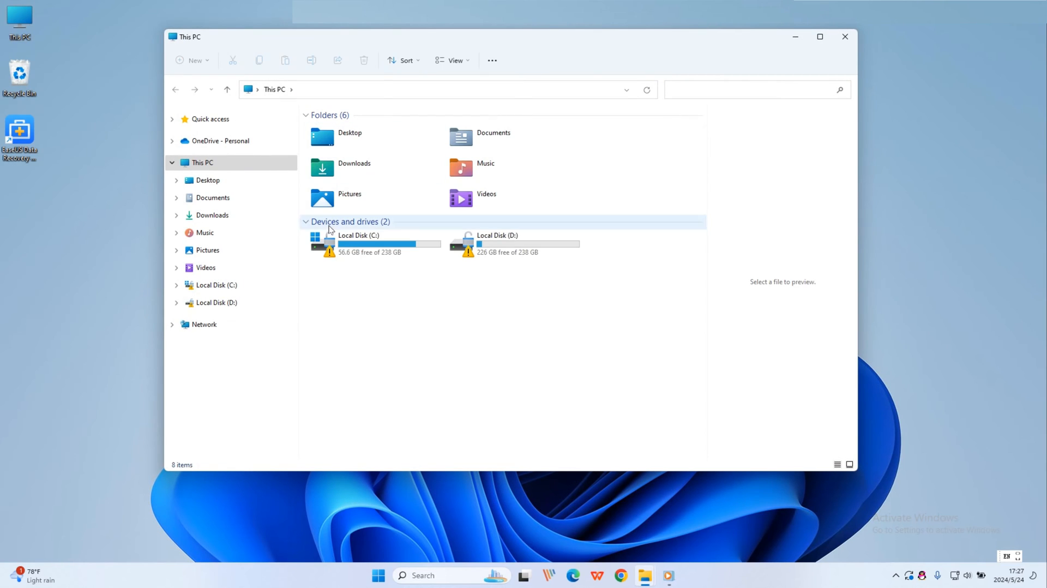
mouse_move(729, 346)
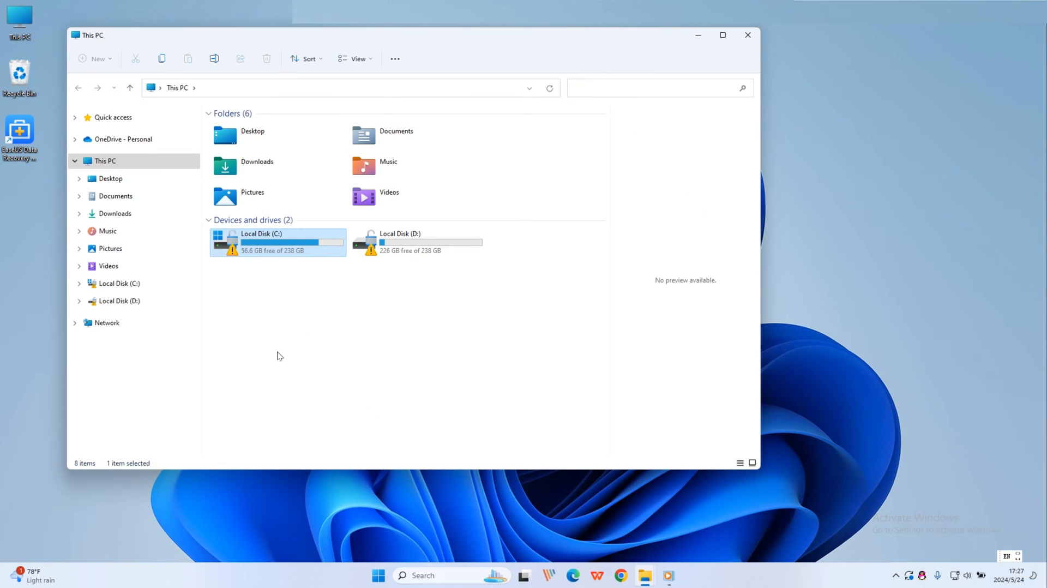
mouse_move(345, 333)
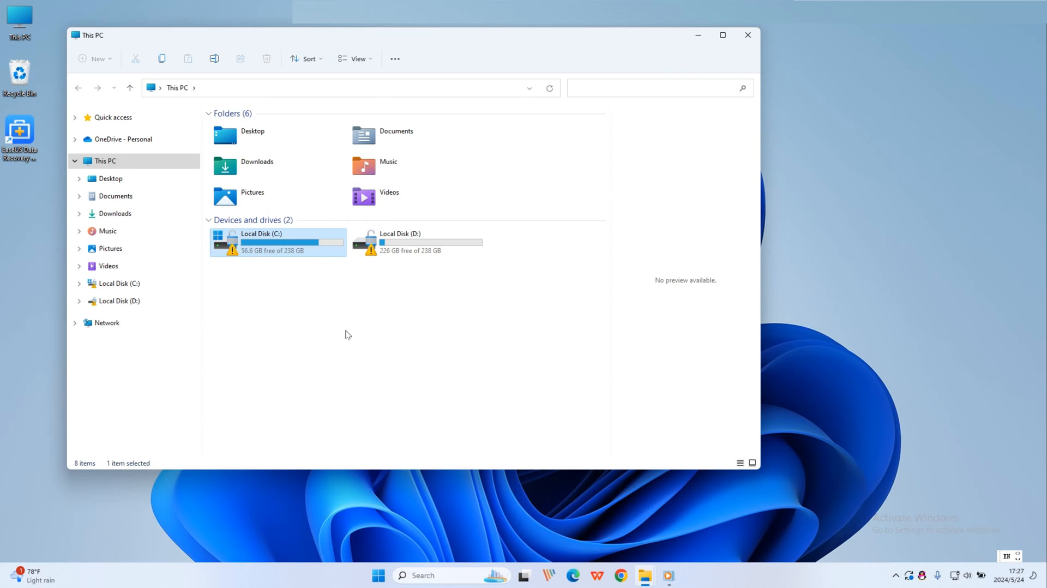
mouse_move(345, 283)
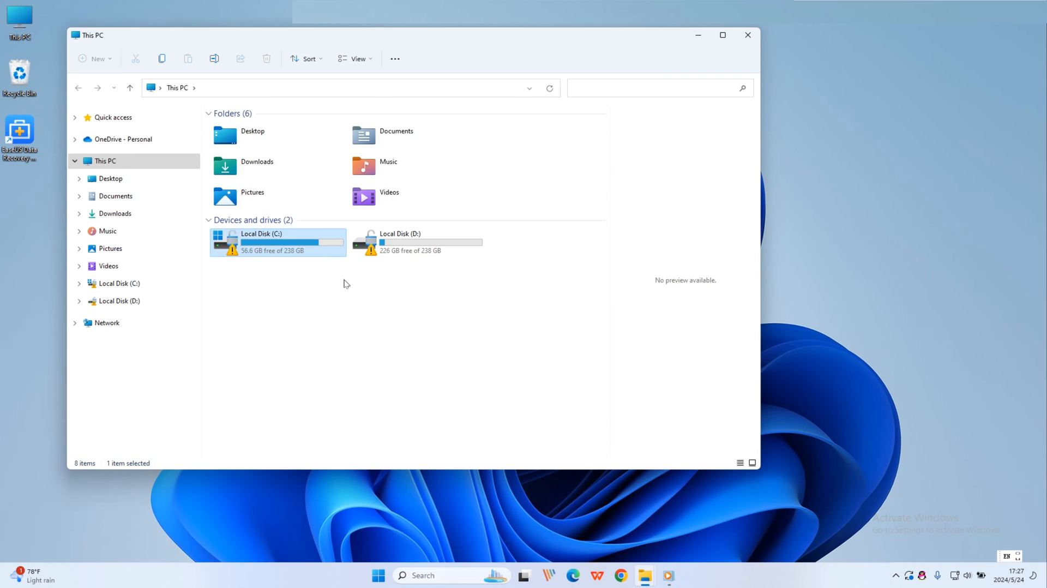
mouse_move(329, 310)
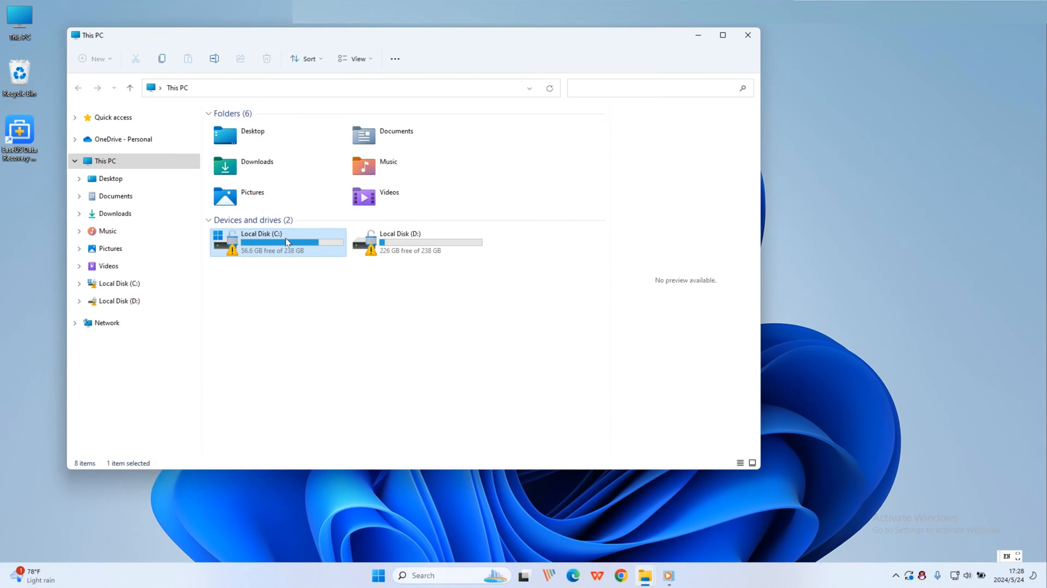
Run the error check on Local Disk (C:) from its Properties Tools, then dismiss the repair report
right_click(277, 242)
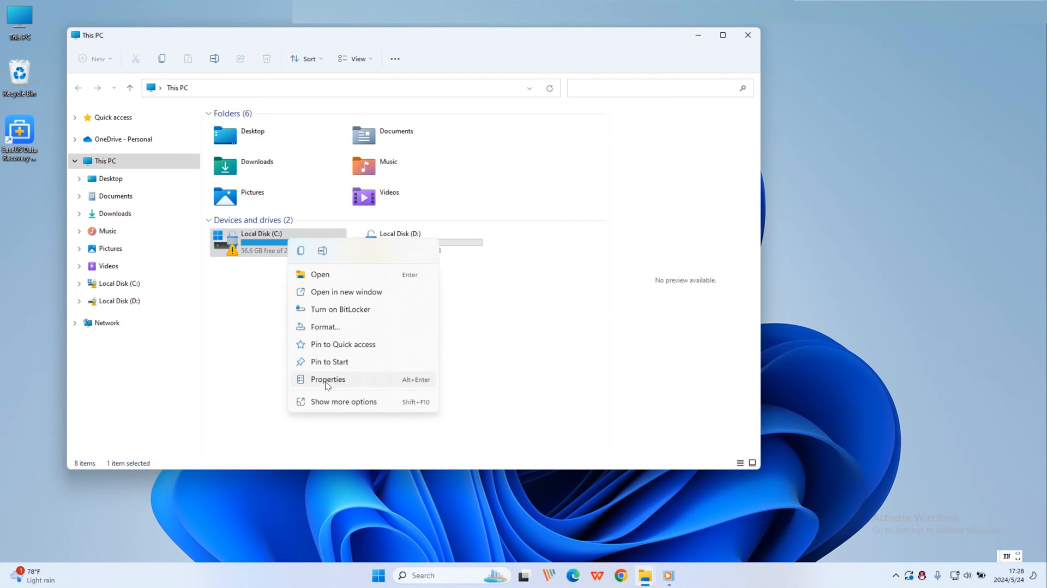
click(327, 379)
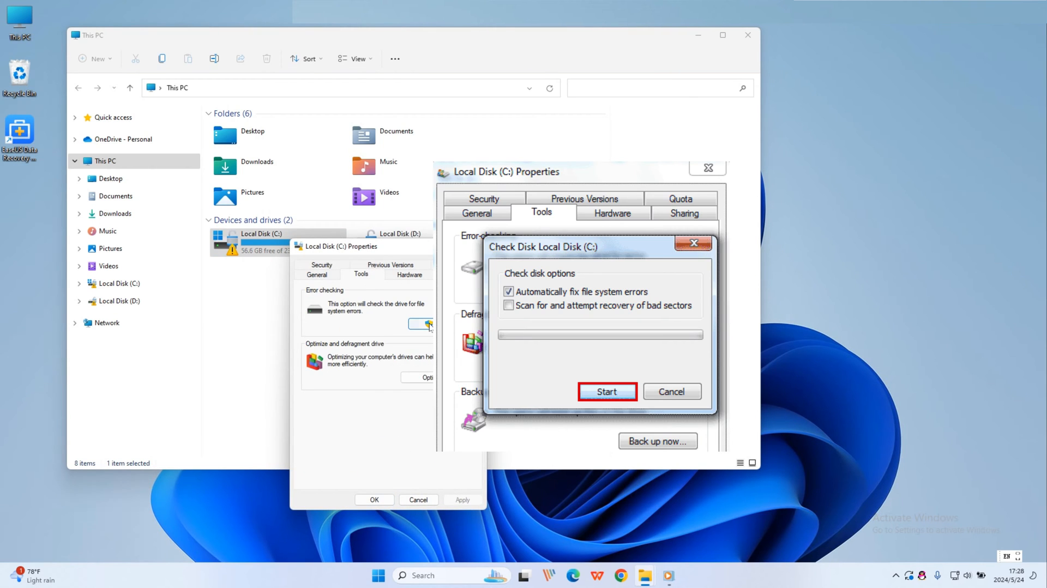
click(607, 391)
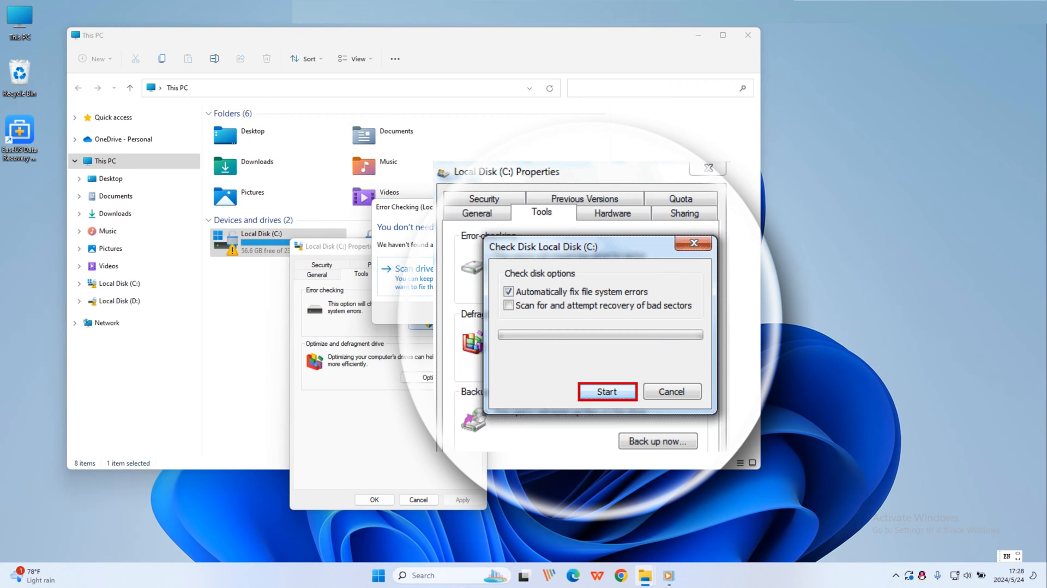
click(607, 392)
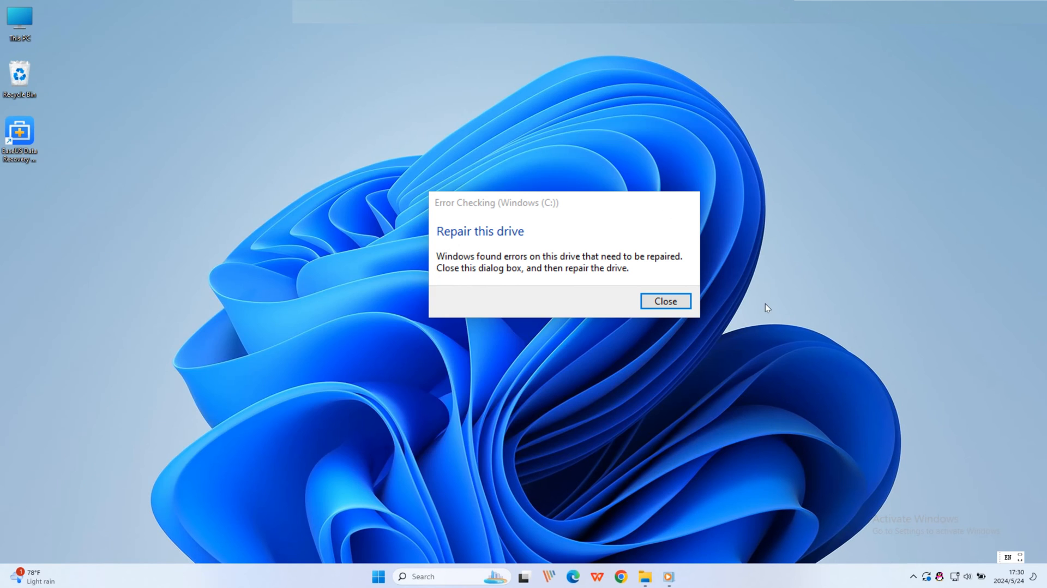
click(664, 301)
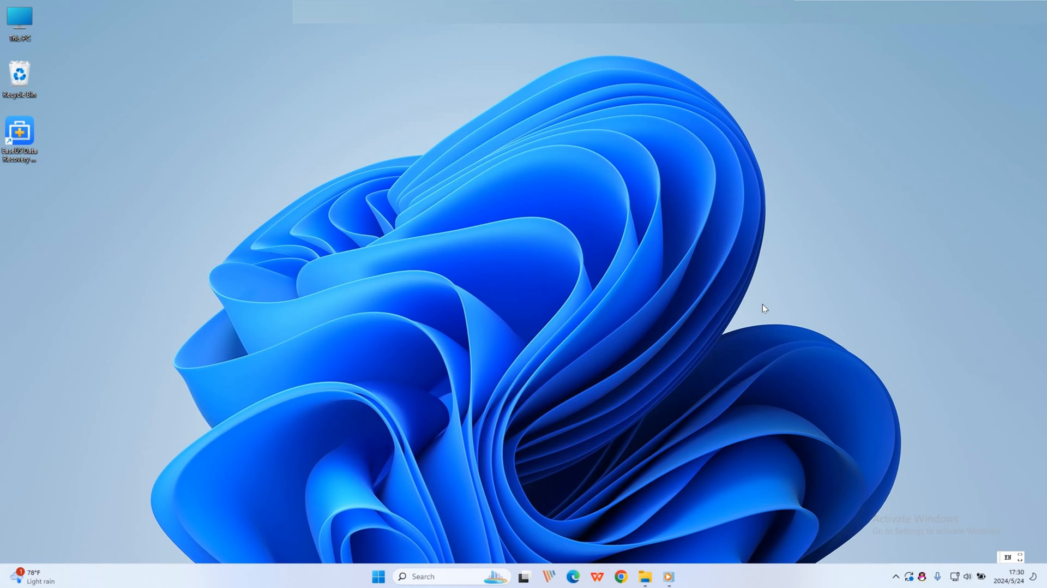
mouse_move(405, 197)
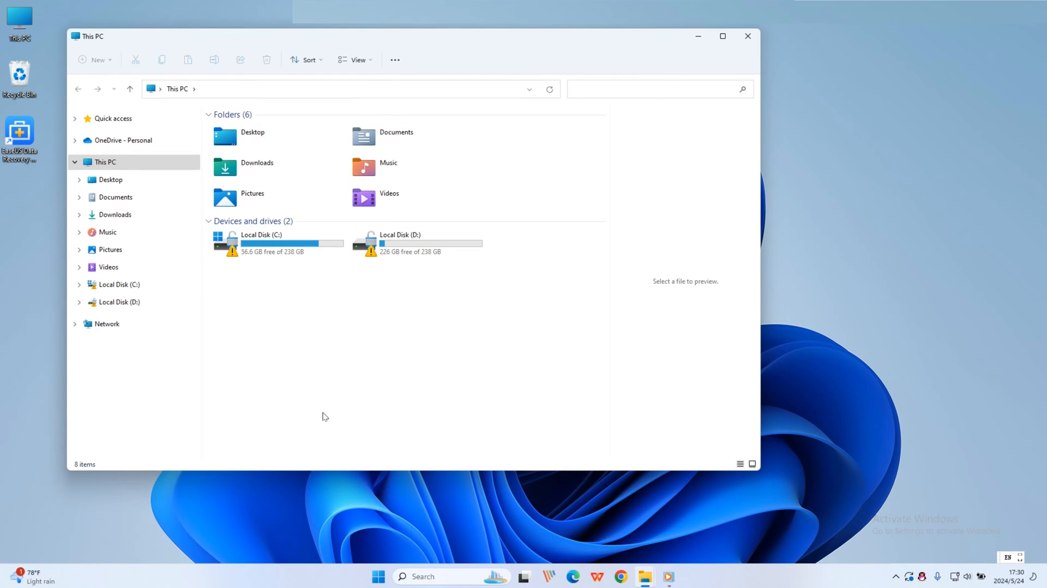
Bring up the Format dialog for Local Disk (D:) with NTFS and Quick Format
right_click(401, 242)
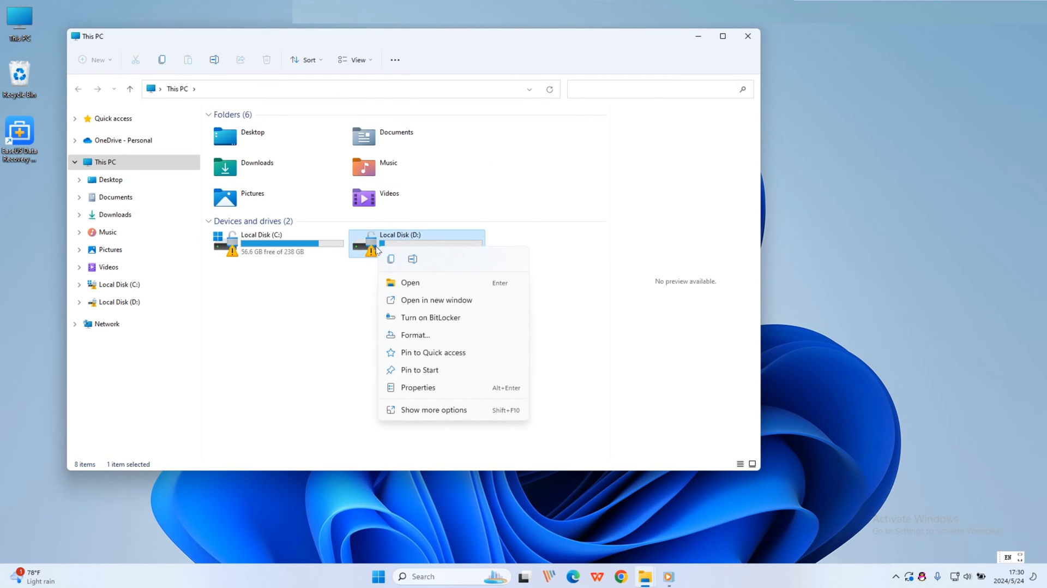
mouse_move(421, 330)
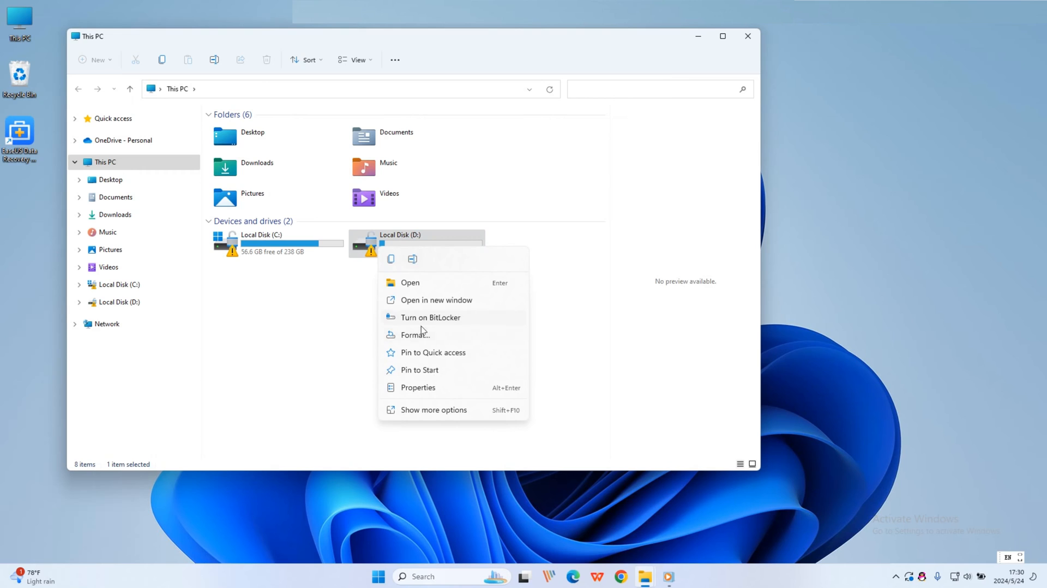
click(414, 335)
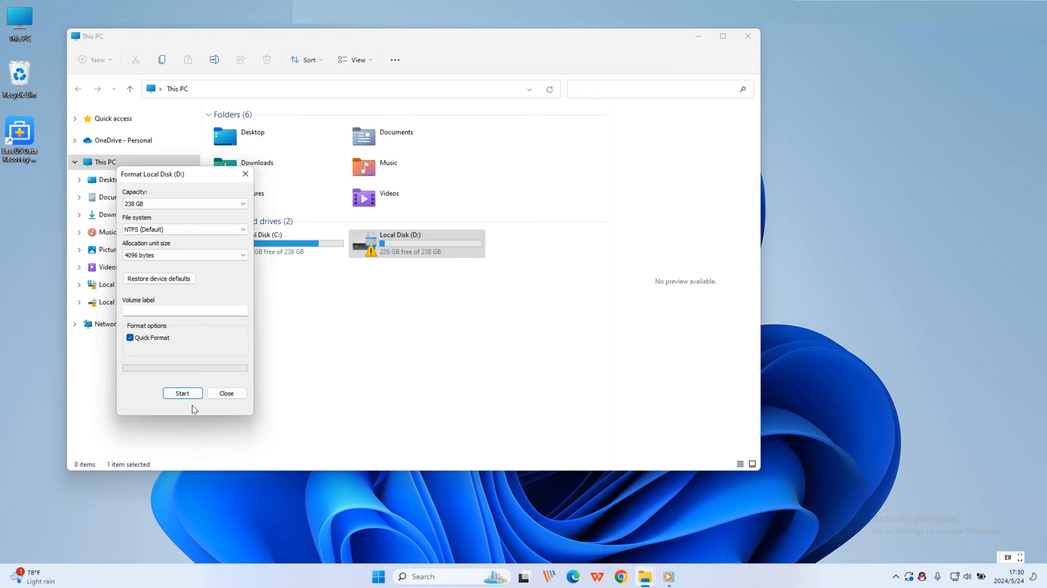
mouse_move(182, 393)
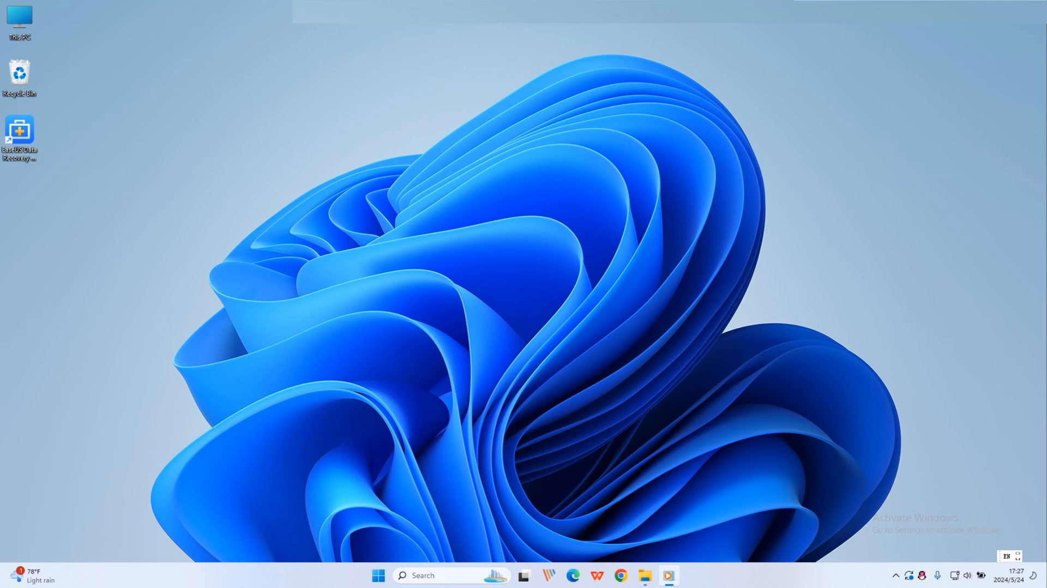
mouse_move(537, 330)
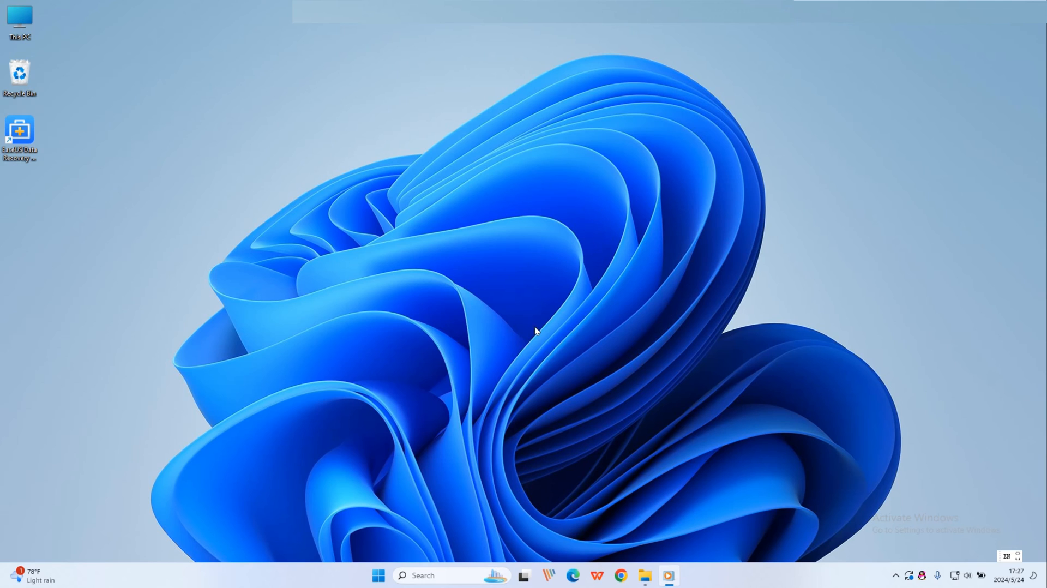
mouse_move(459, 435)
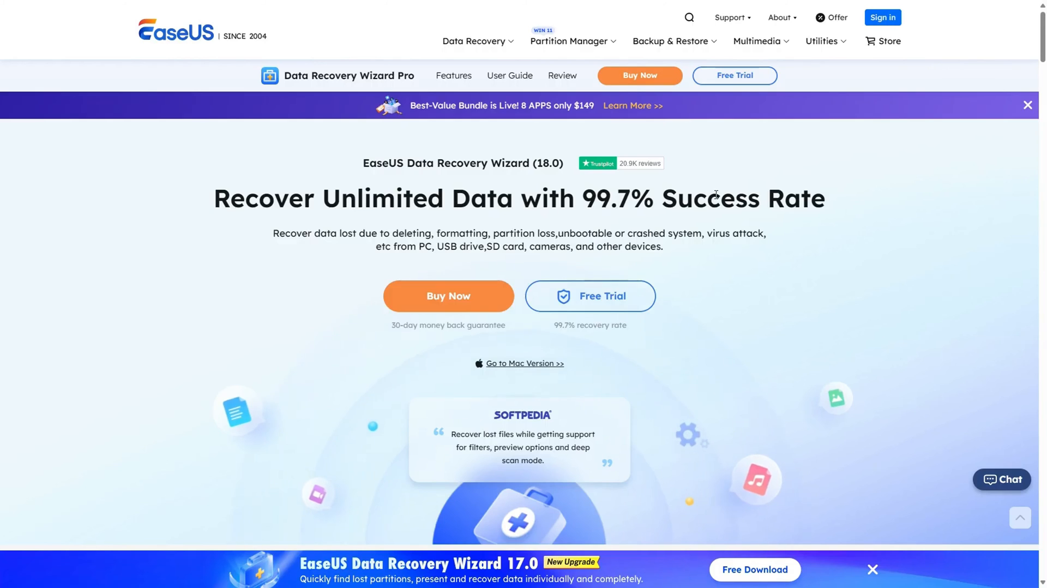
mouse_move(590, 296)
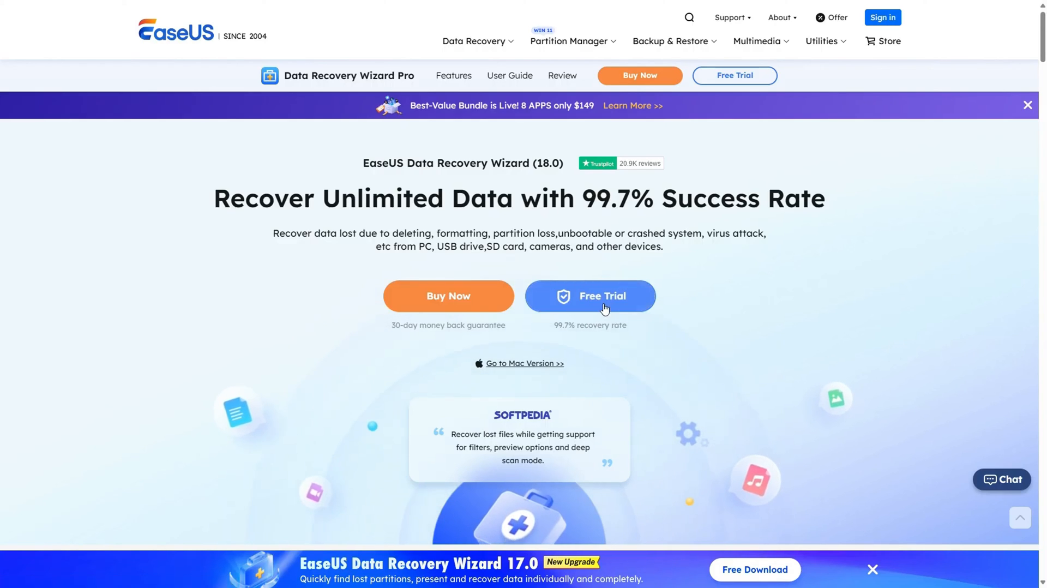
Download the free trial of EaseUS Data Recovery Wizard from its product page
click(590, 295)
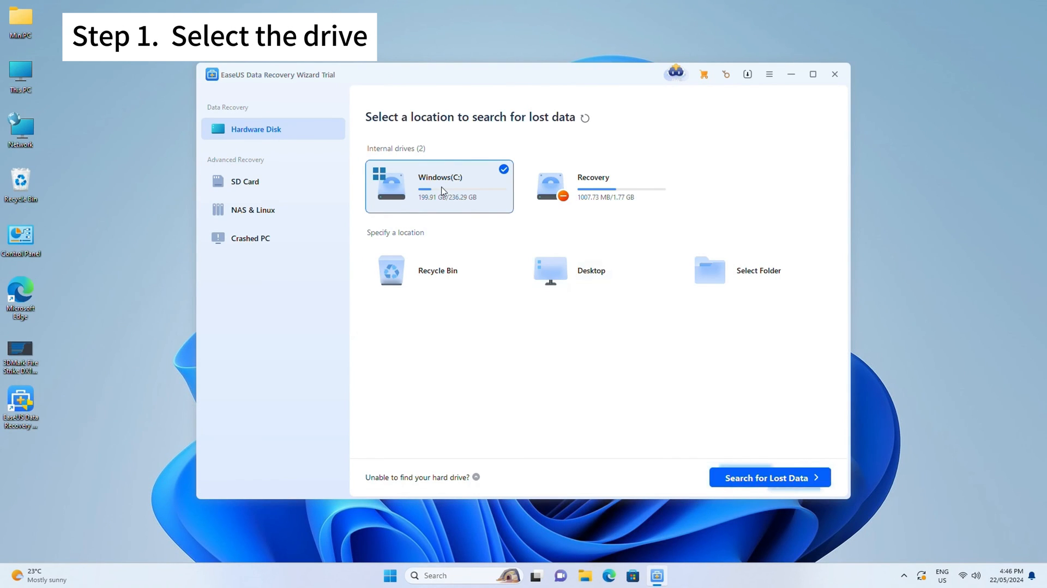
Search Windows (C:) for lost data, filter the results and recover tmpgfile.sys
click(767, 477)
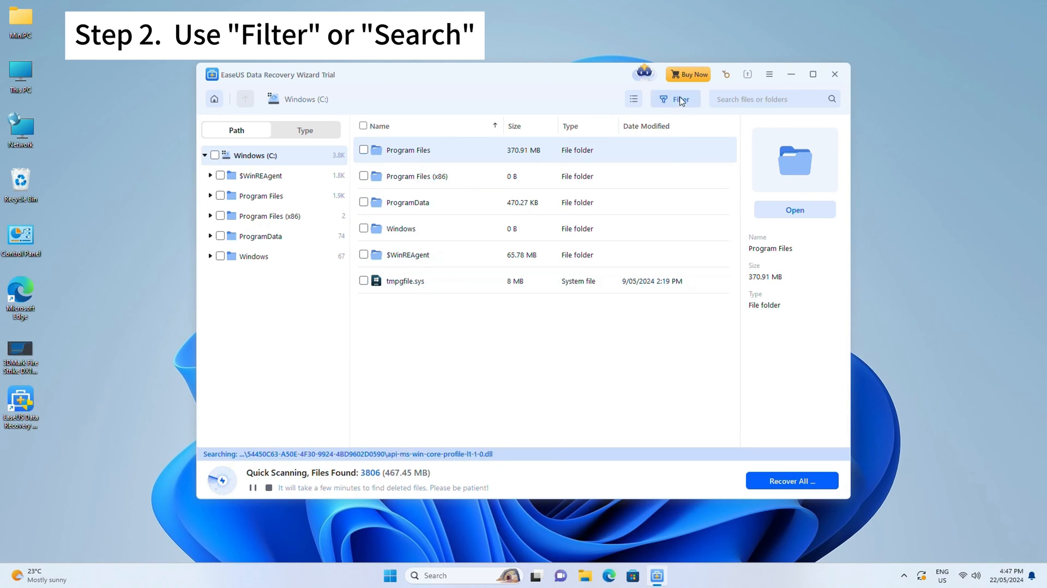
click(767, 99)
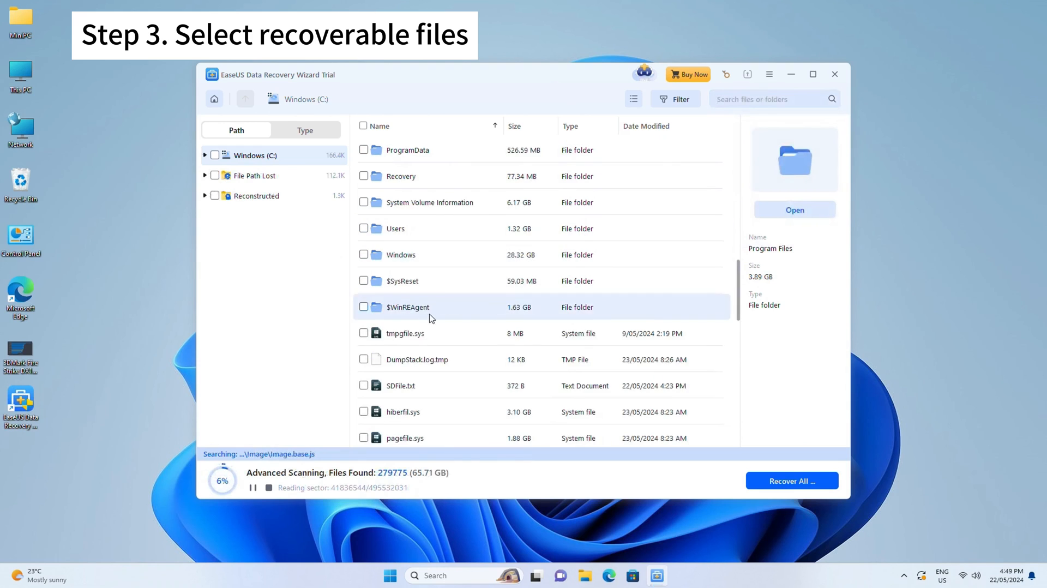
click(364, 332)
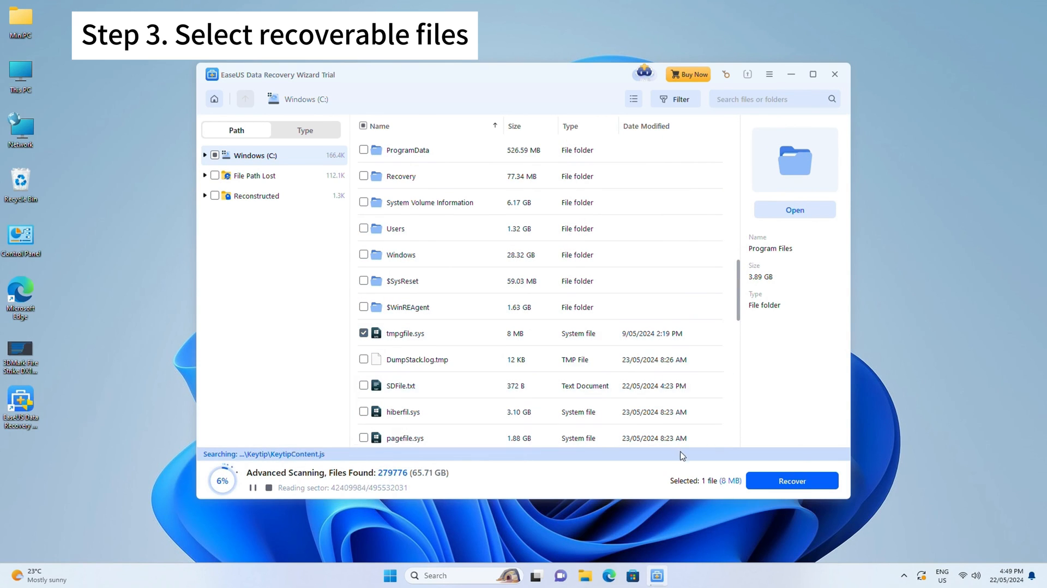
click(791, 480)
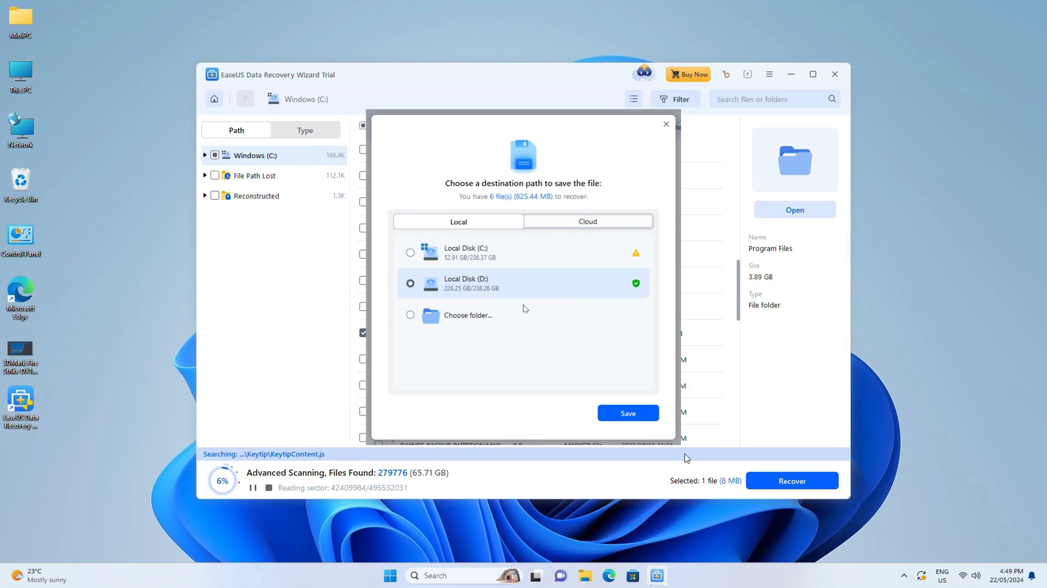
Try Local Disk (D:) and a chosen folder as destination, then show OneDrive, Google Drive and Dropbox options
click(411, 314)
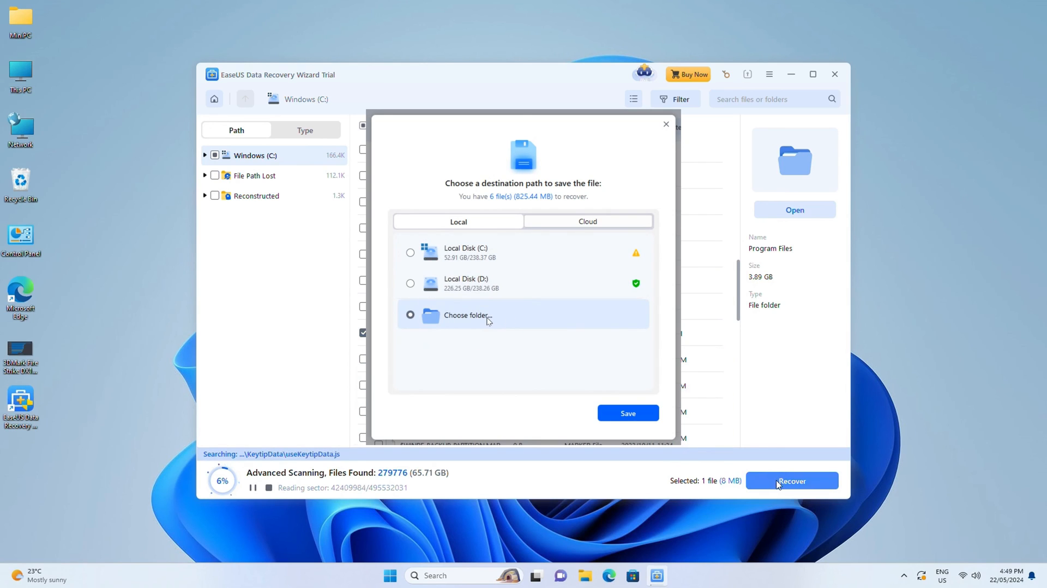
click(587, 221)
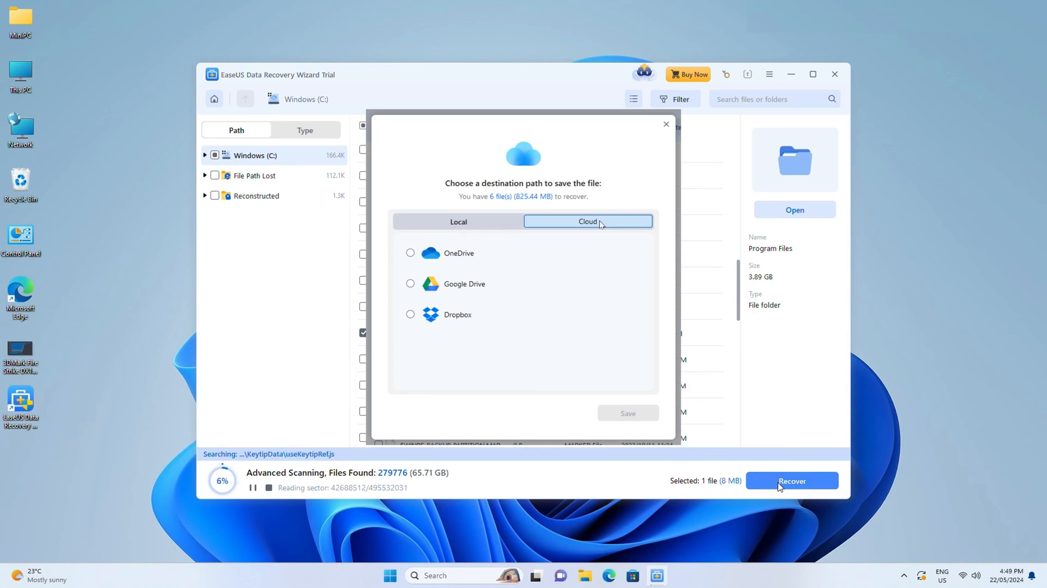
click(411, 314)
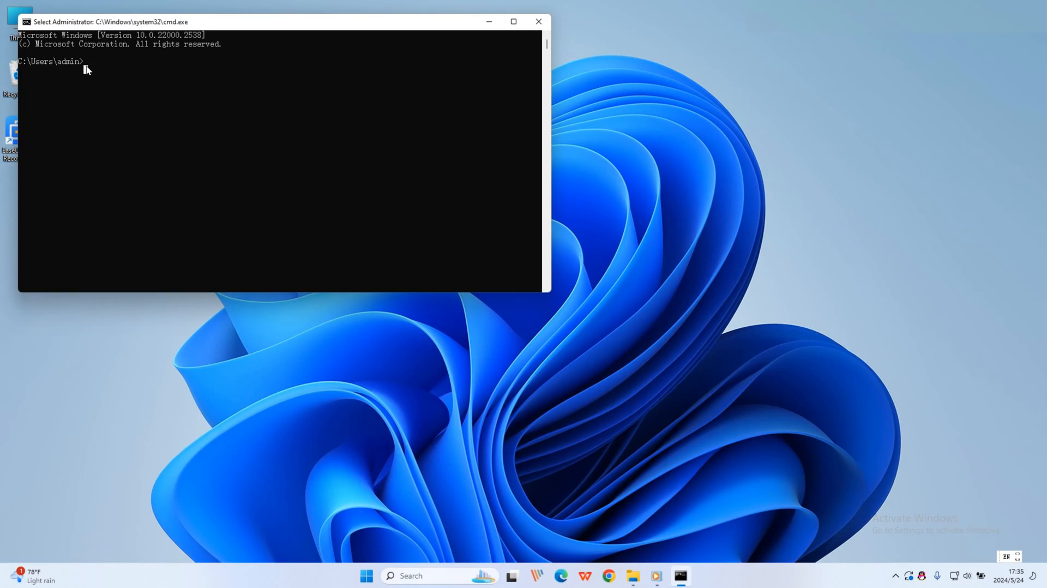
Run 'sfc /scanno', which prints System File Checker's usage help
text(sfc)
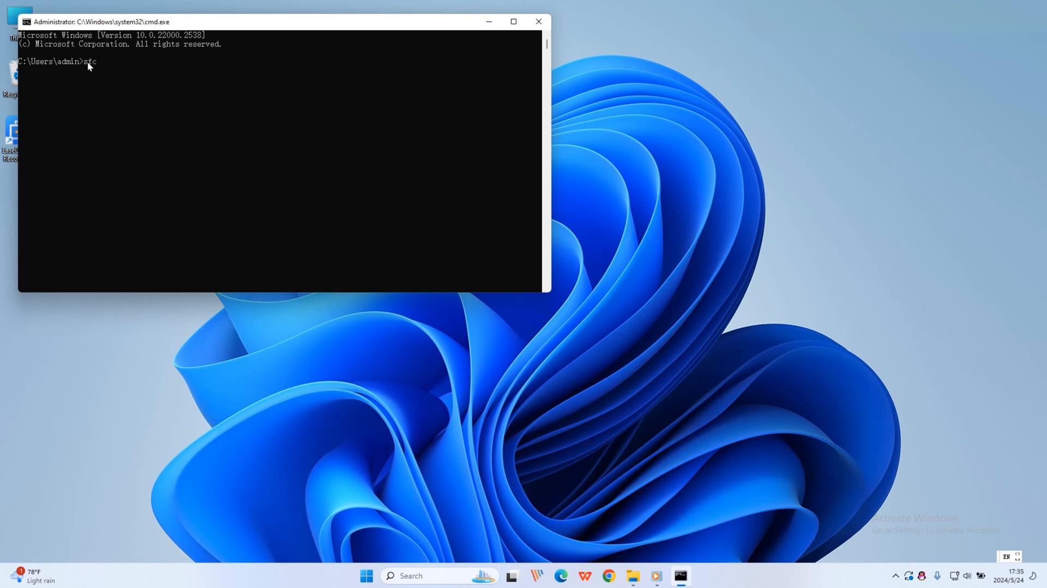
text(/scanno)
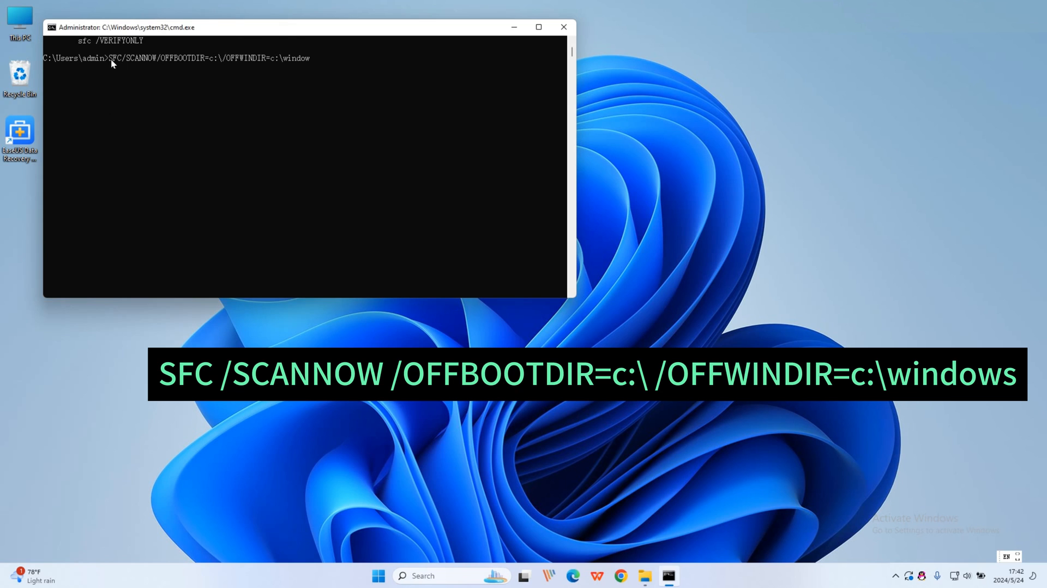
key(Return)
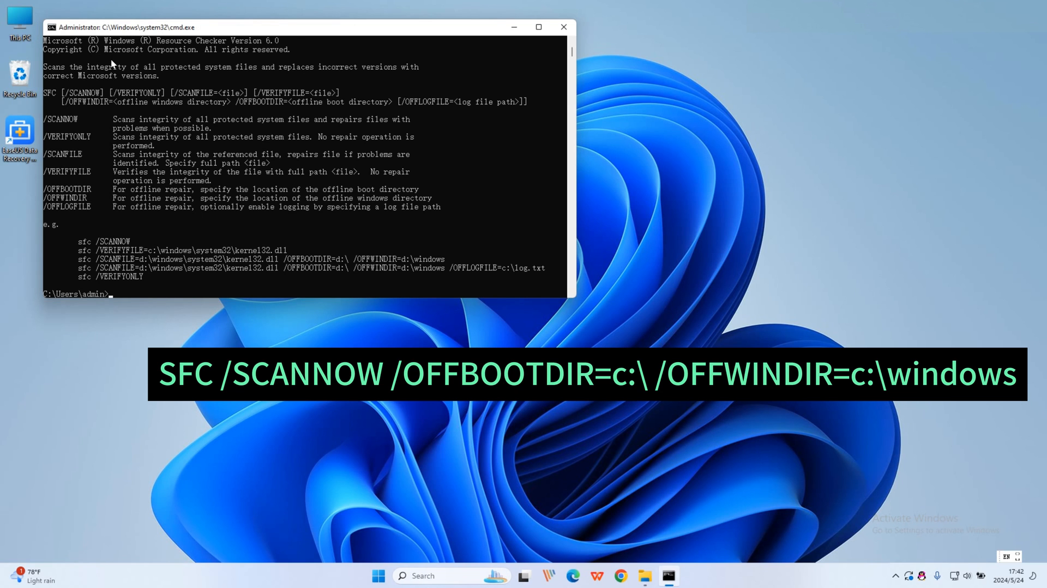